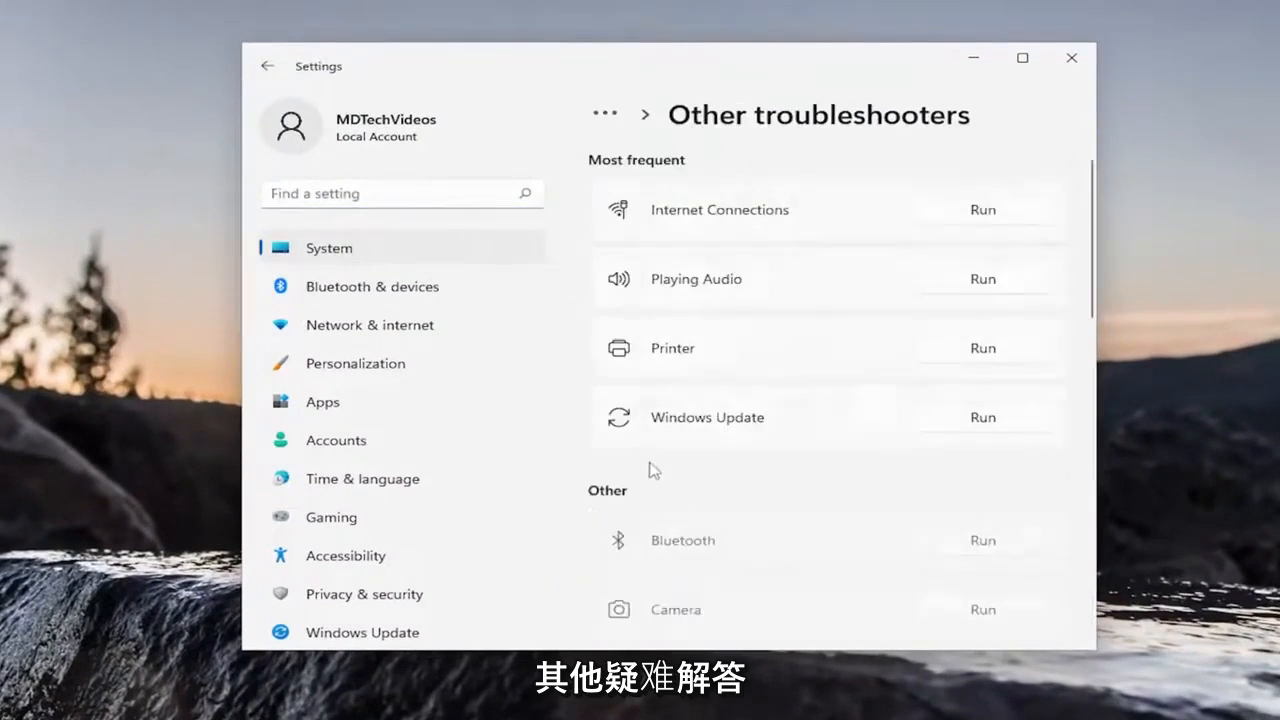
Run the Bluetooth troubleshooter from Other troubleshooters and close its fixed-radio results.
scroll(down, 3)
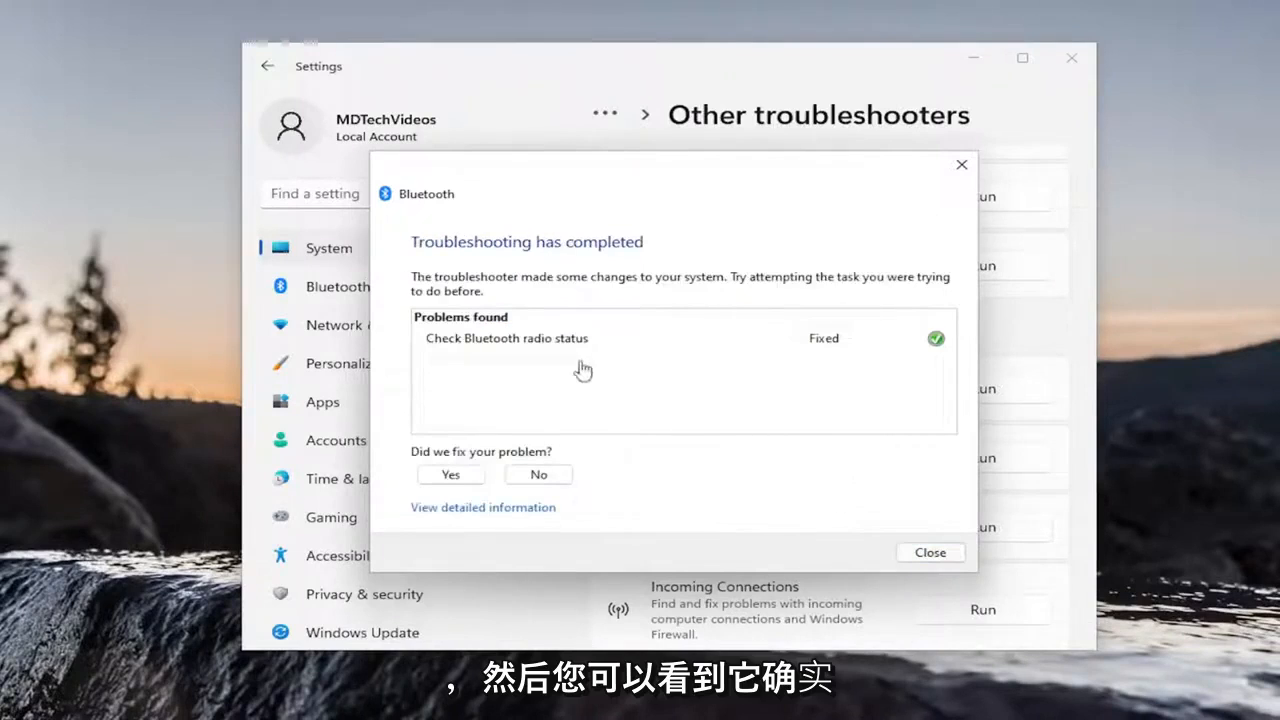
mouse_move(556, 344)
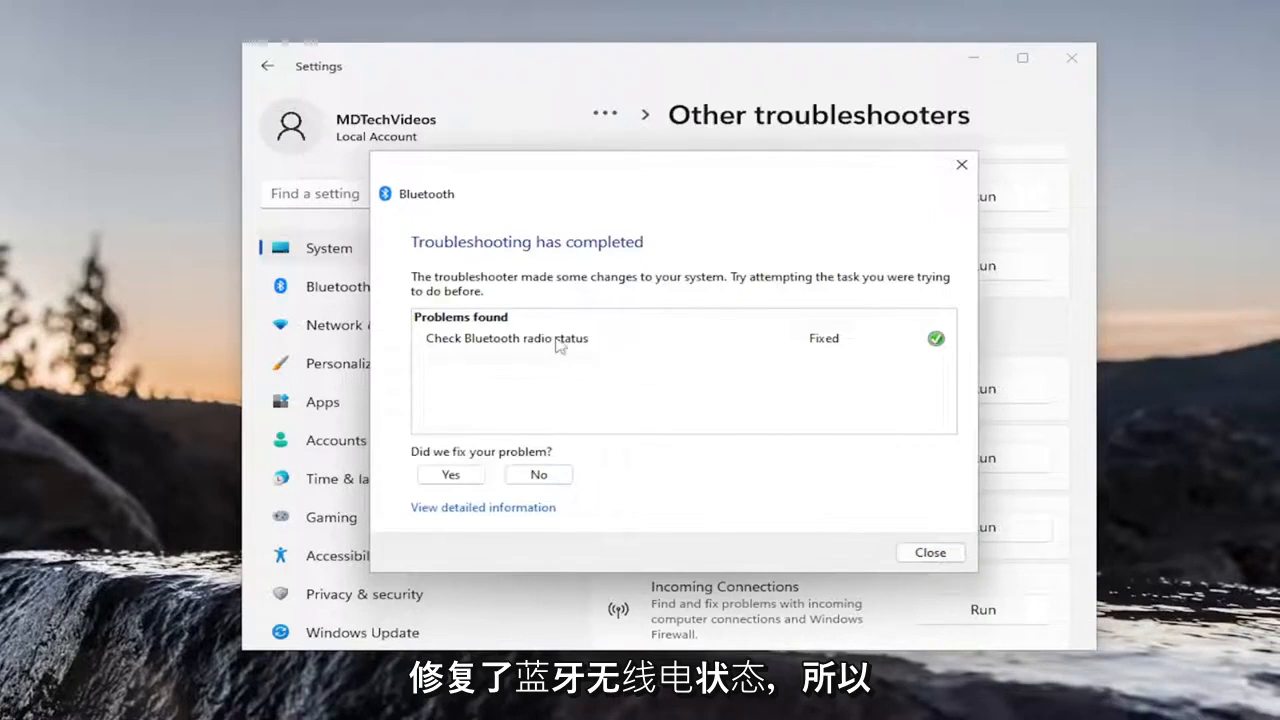
click(928, 552)
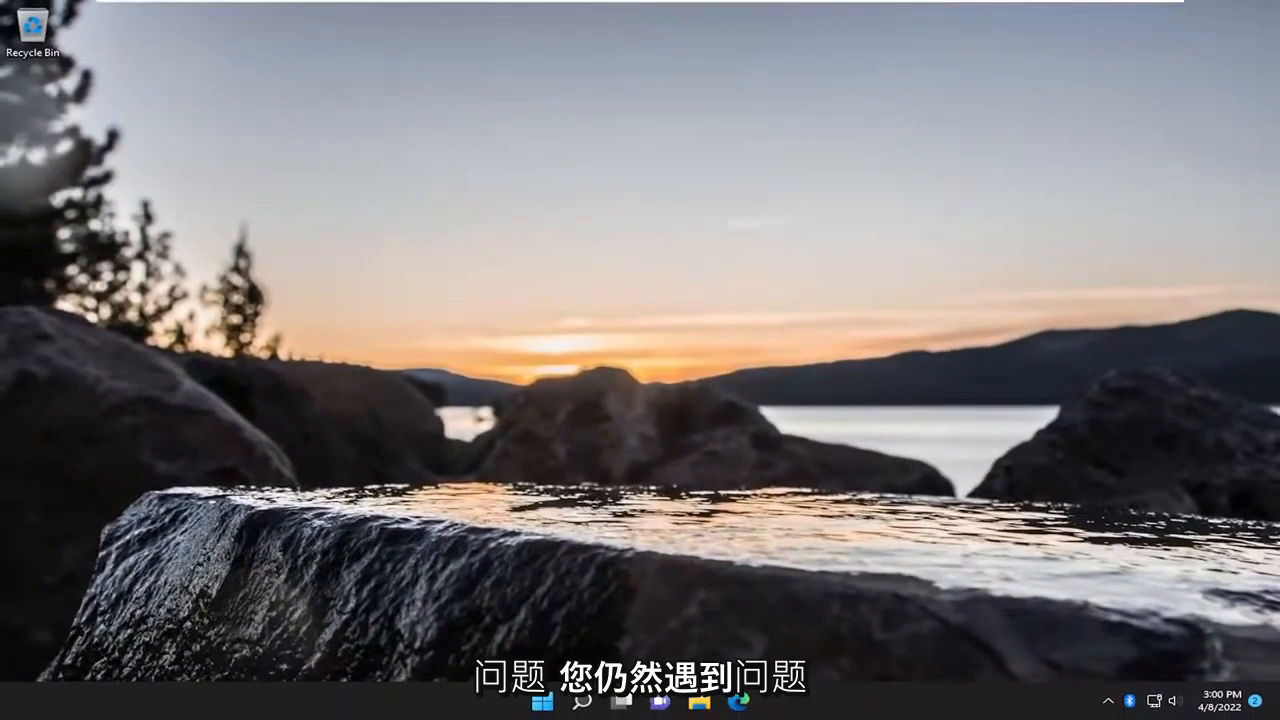
Search 'device manager' from the taskbar and launch Device Manager.
click(582, 700)
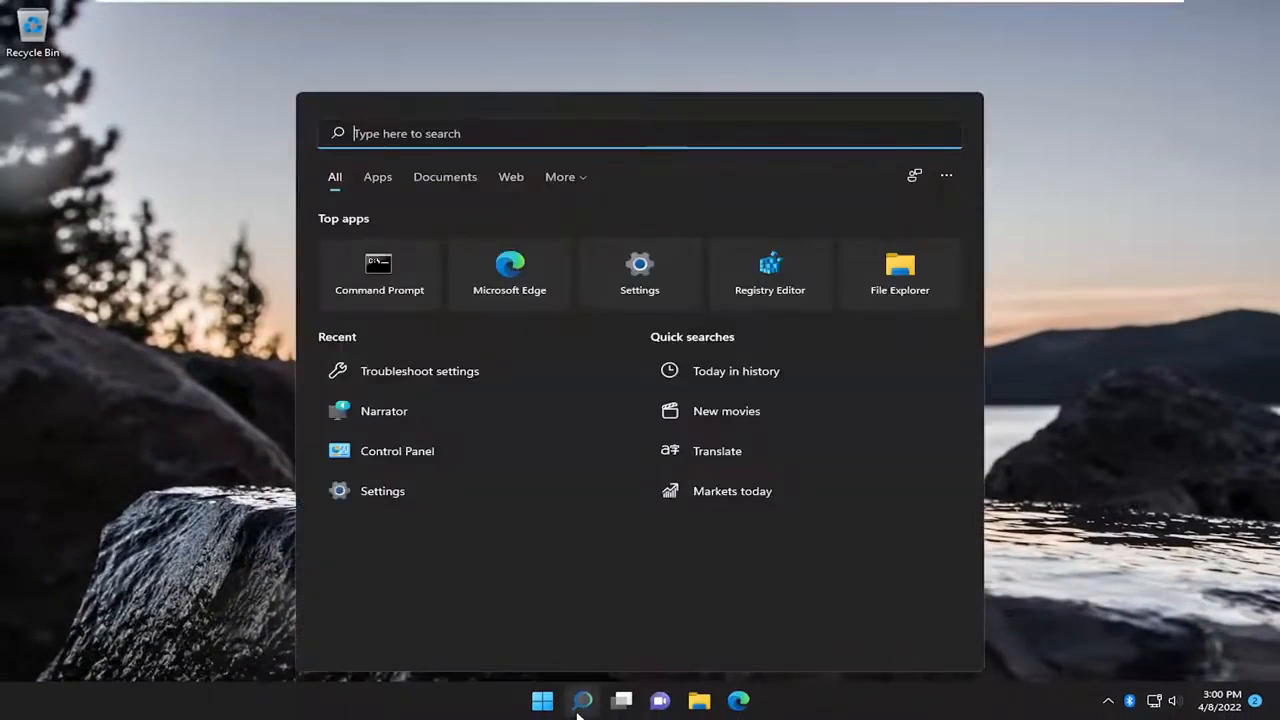
text(device manager)
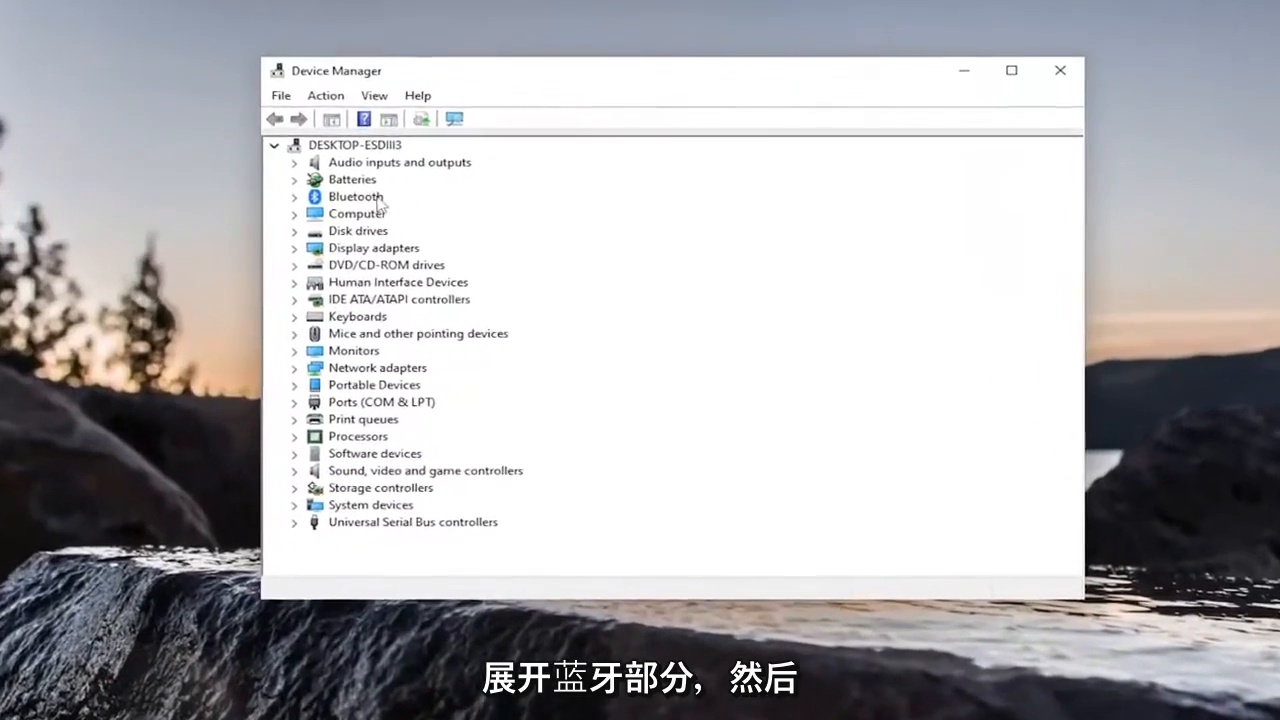
Expand Bluetooth, uninstall the RFCOMM Protocol TDI device, then close Device Manager for restart.
click(296, 196)
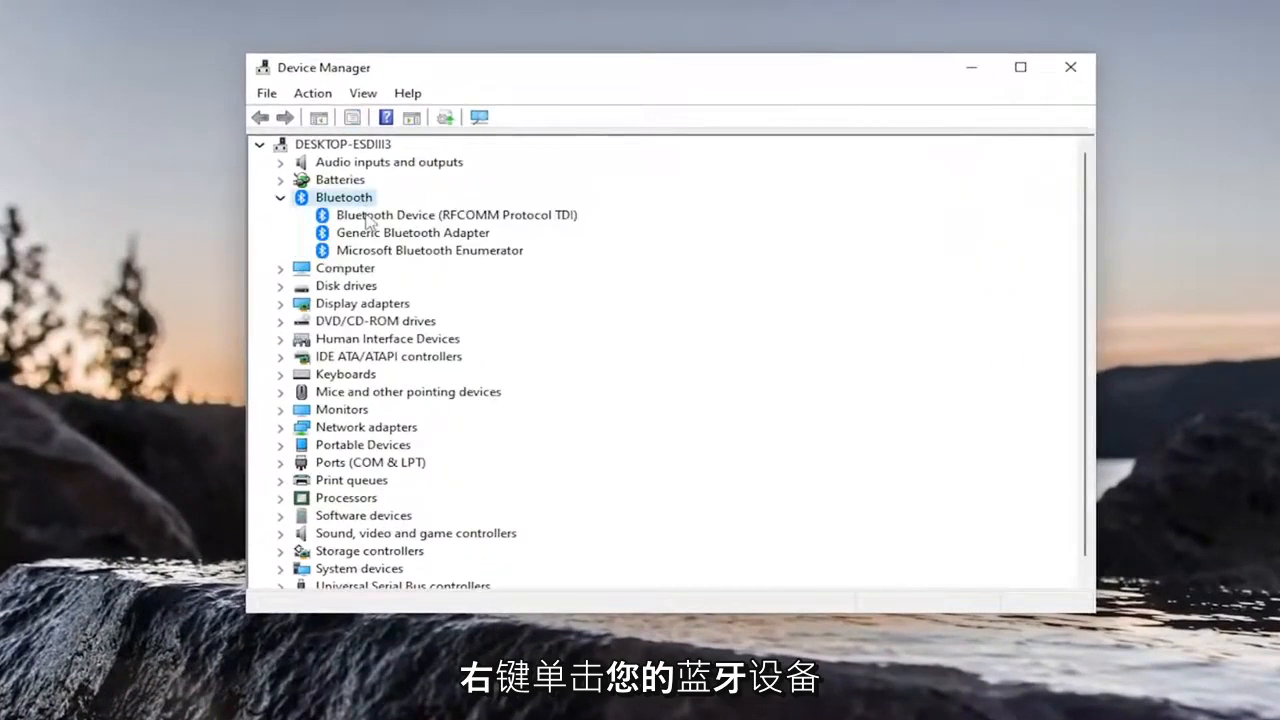
right_click(456, 214)
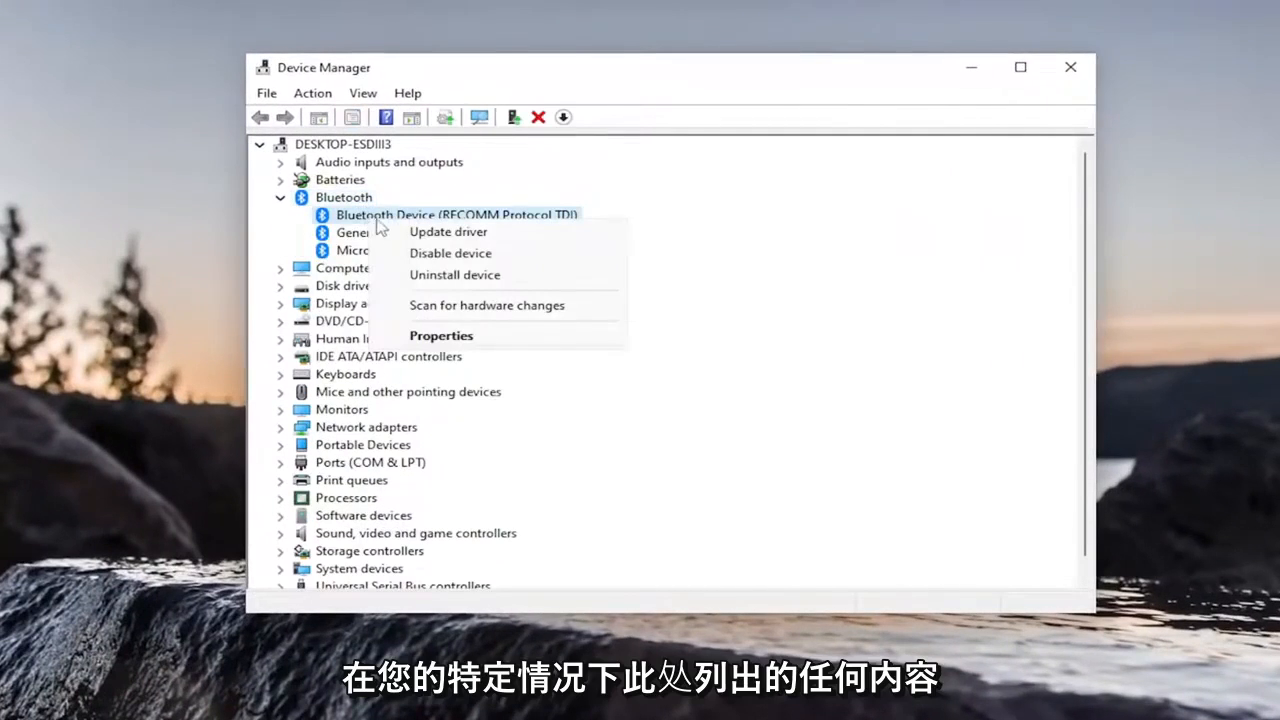
mouse_move(448, 232)
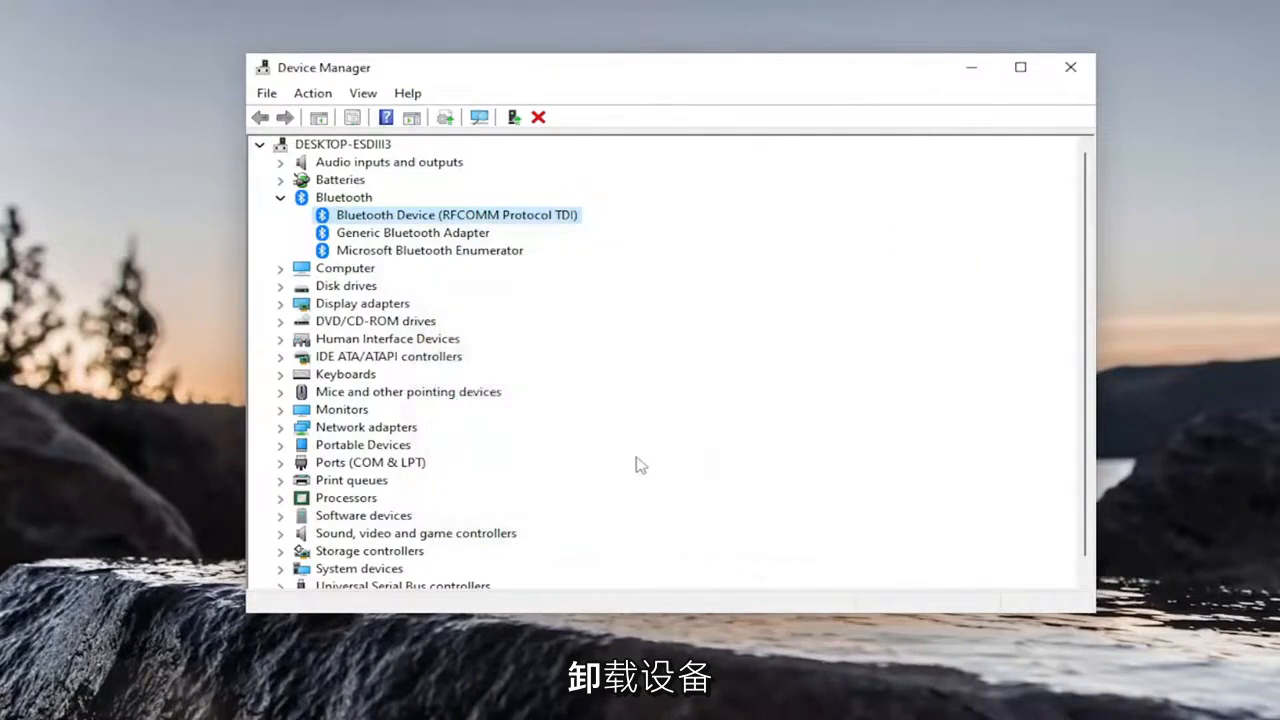
click(1070, 68)
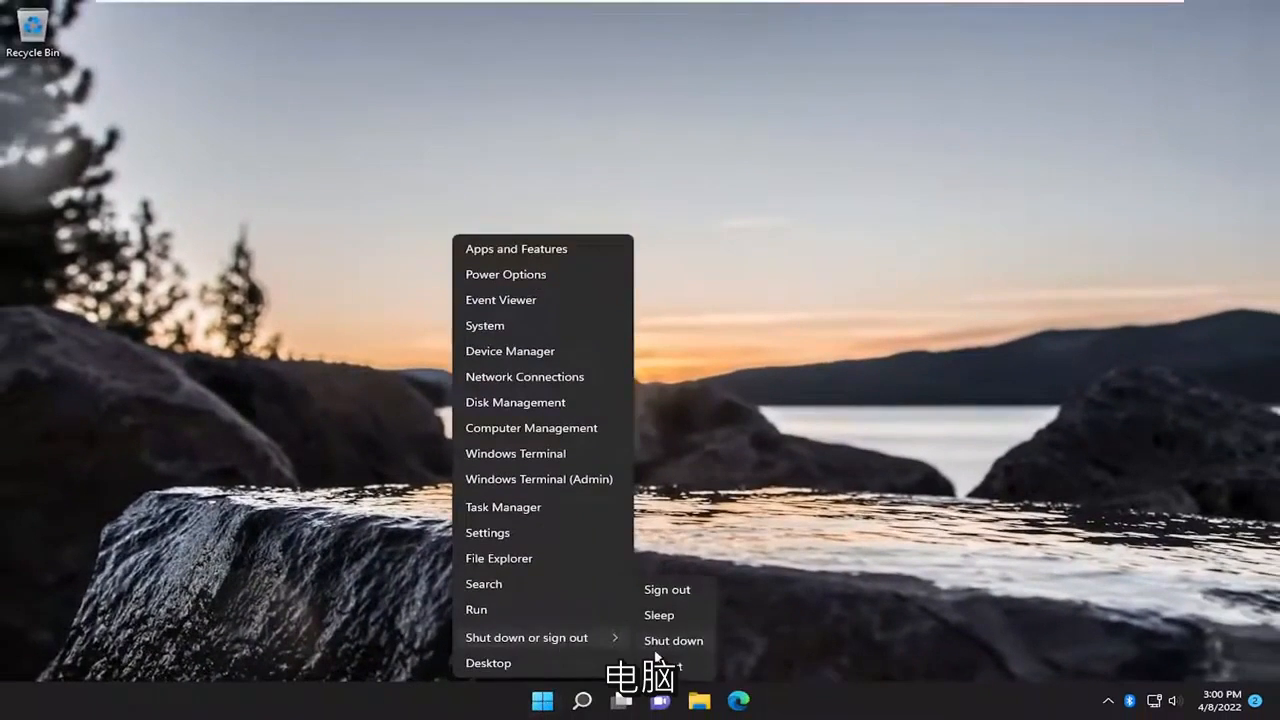
click(672, 664)
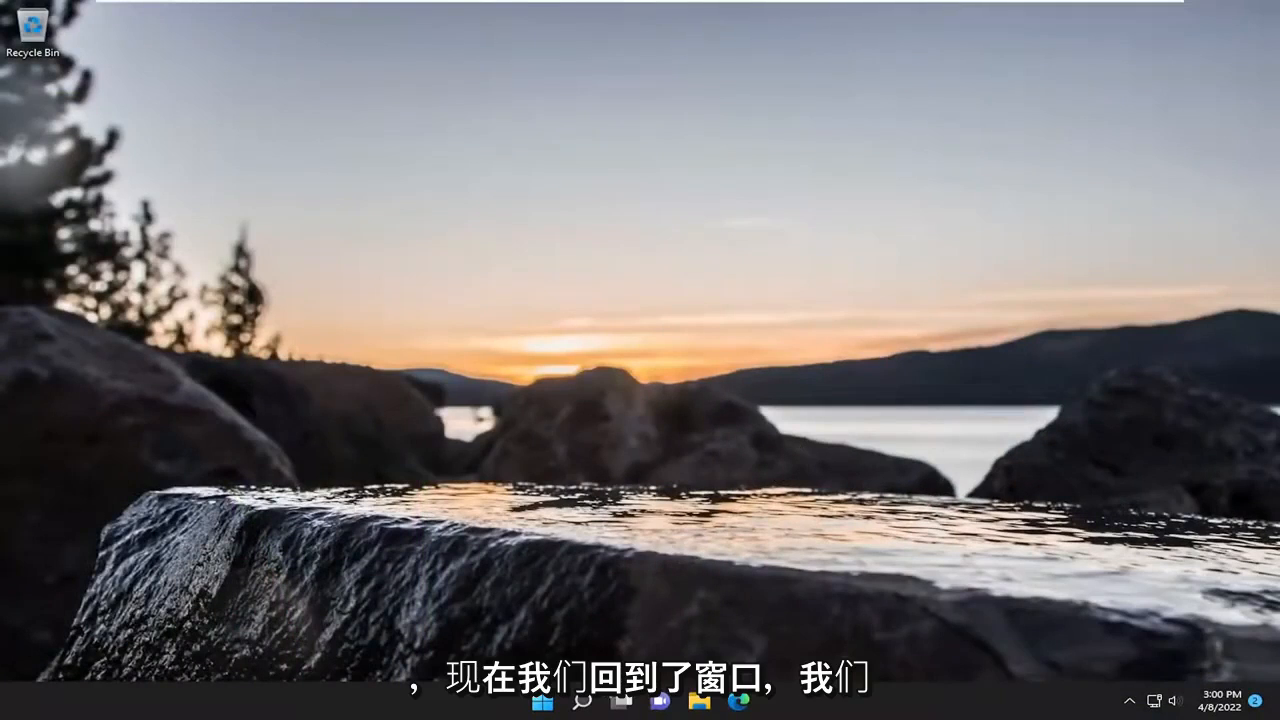
Search 'bluetooth' and launch the Bluetooth and other devices settings best match.
click(584, 700)
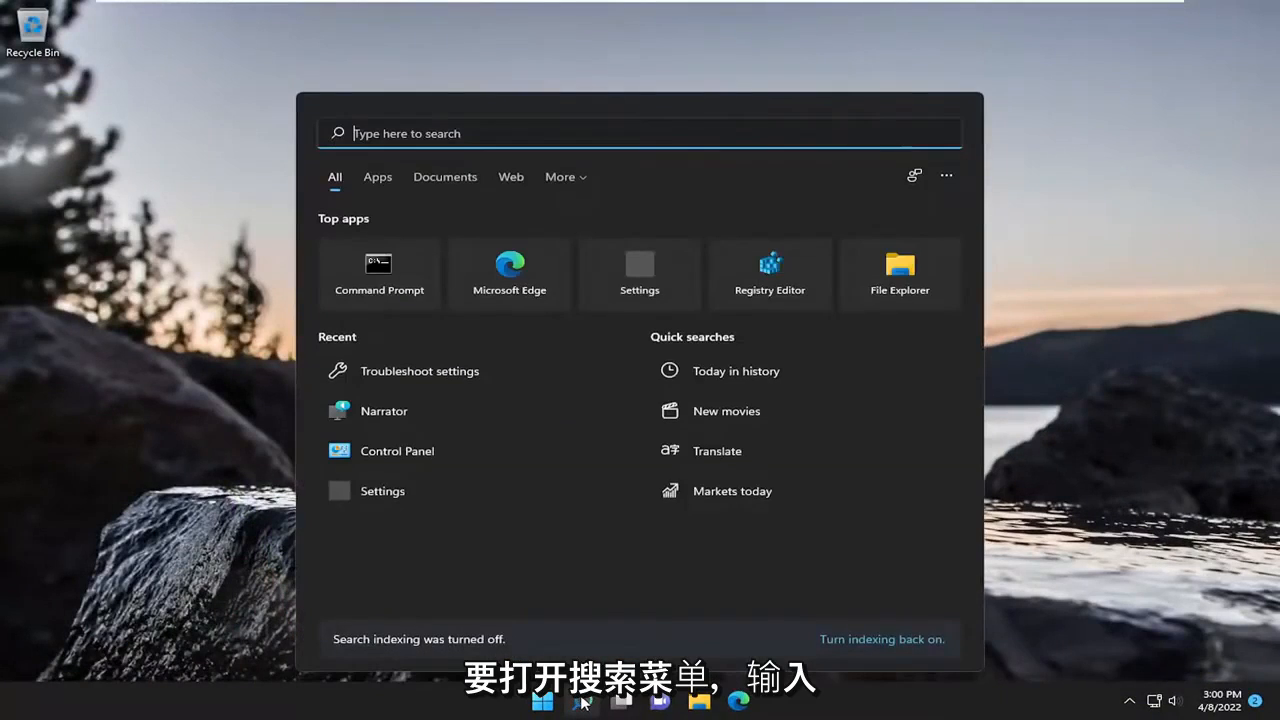
text(bluetooth)
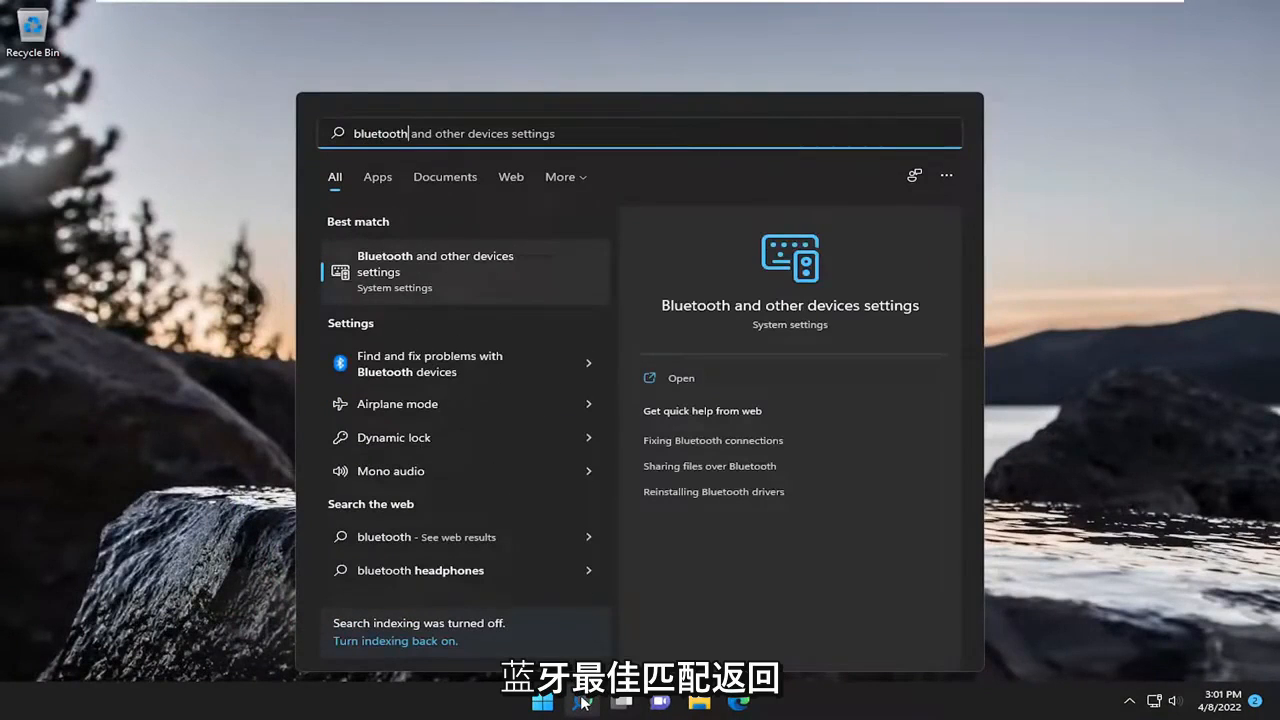
mouse_move(410, 276)
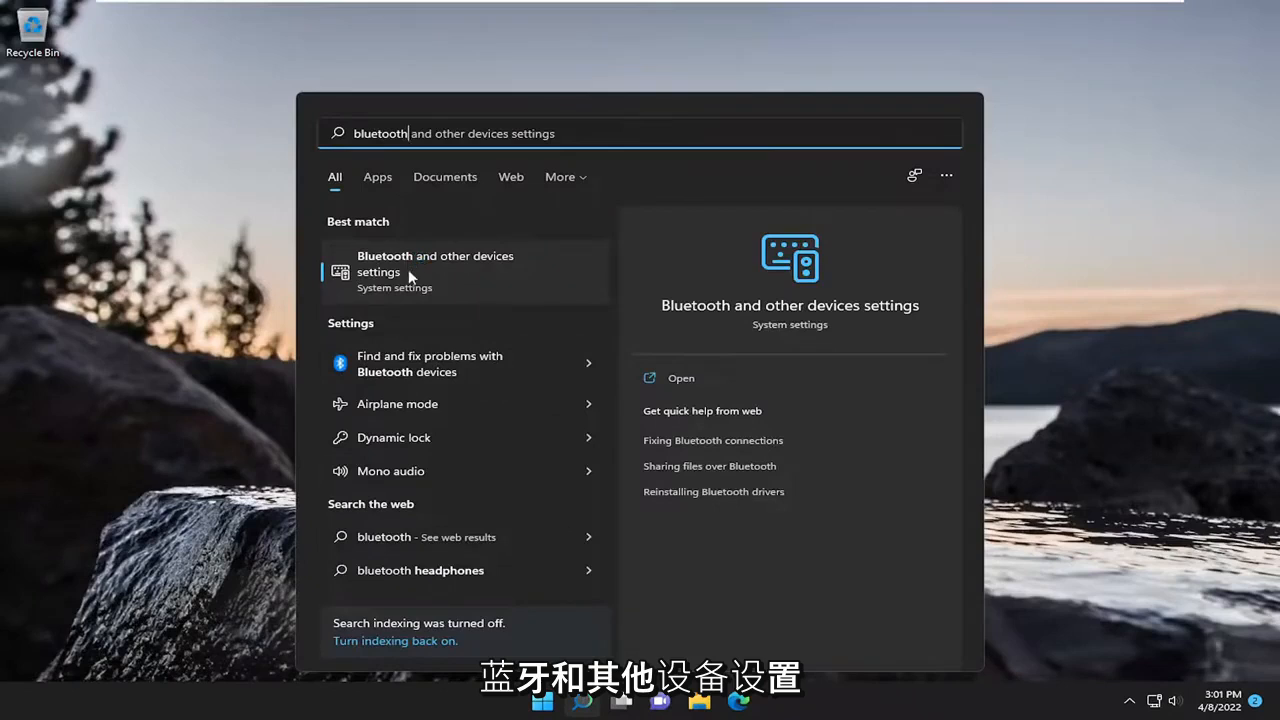
click(436, 264)
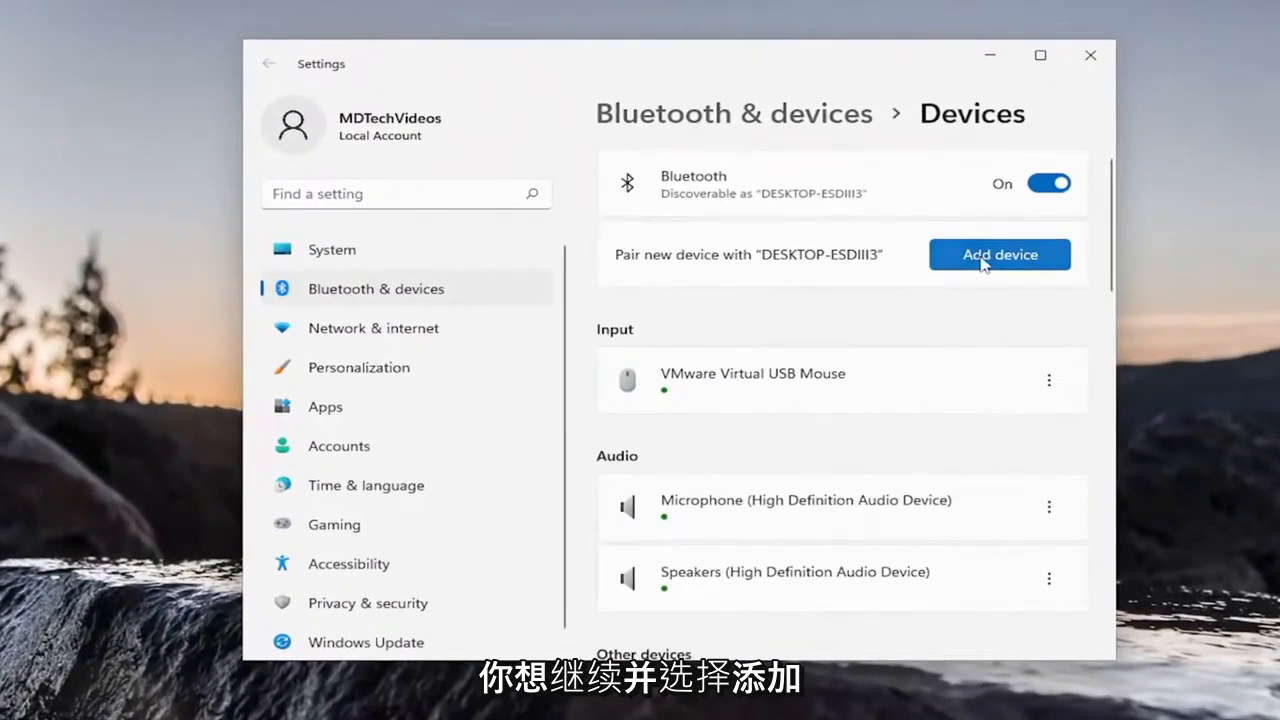
Add a Bluetooth device and connect to the discovered Unknown device.
click(1000, 254)
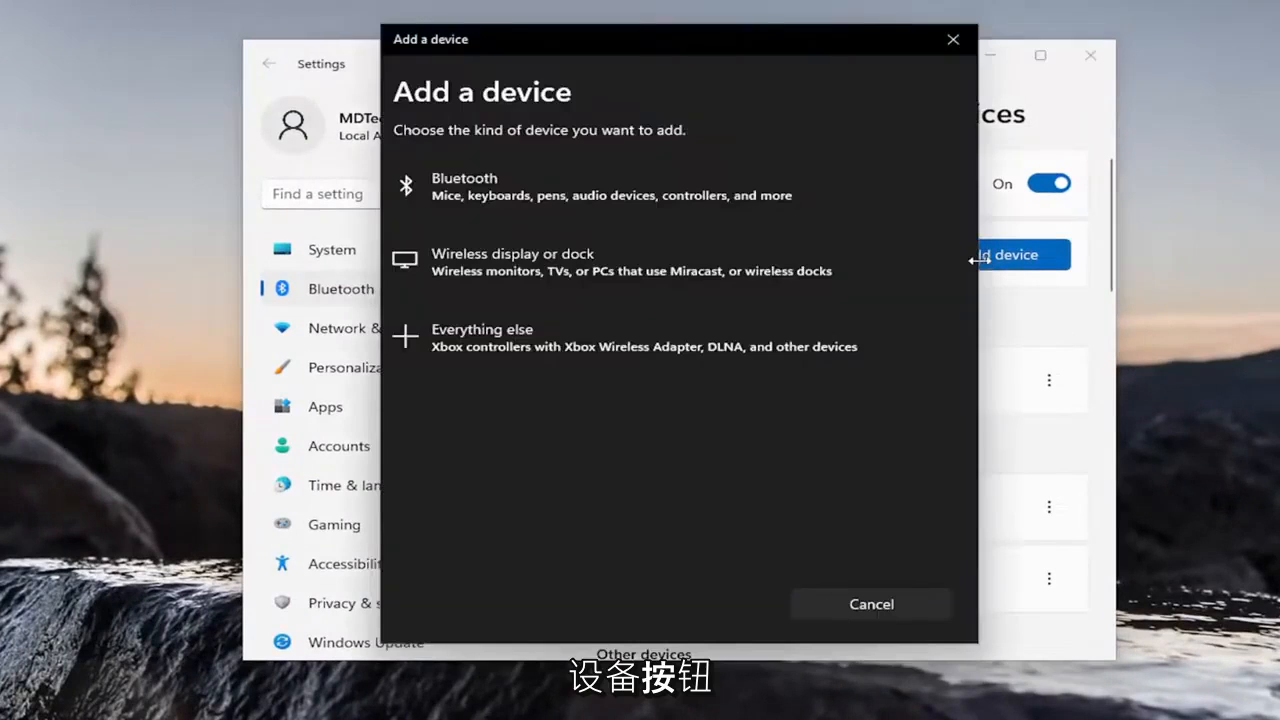
click(464, 186)
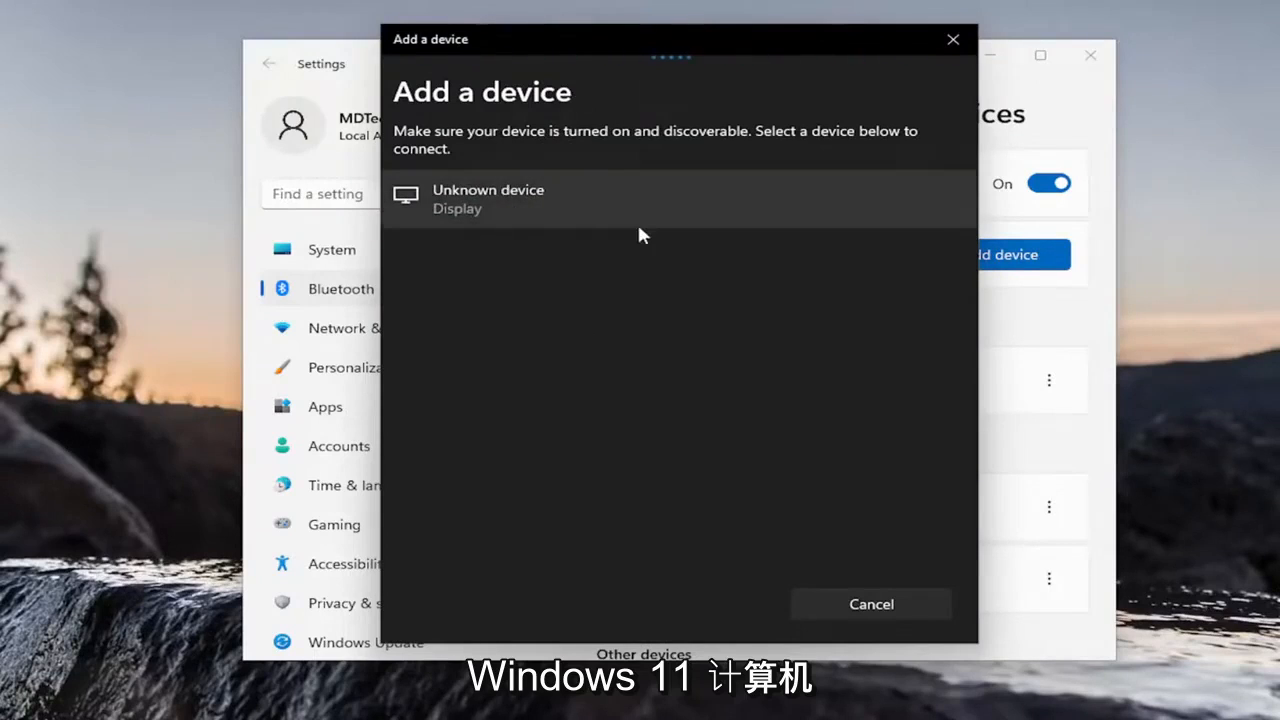
mouse_move(490, 200)
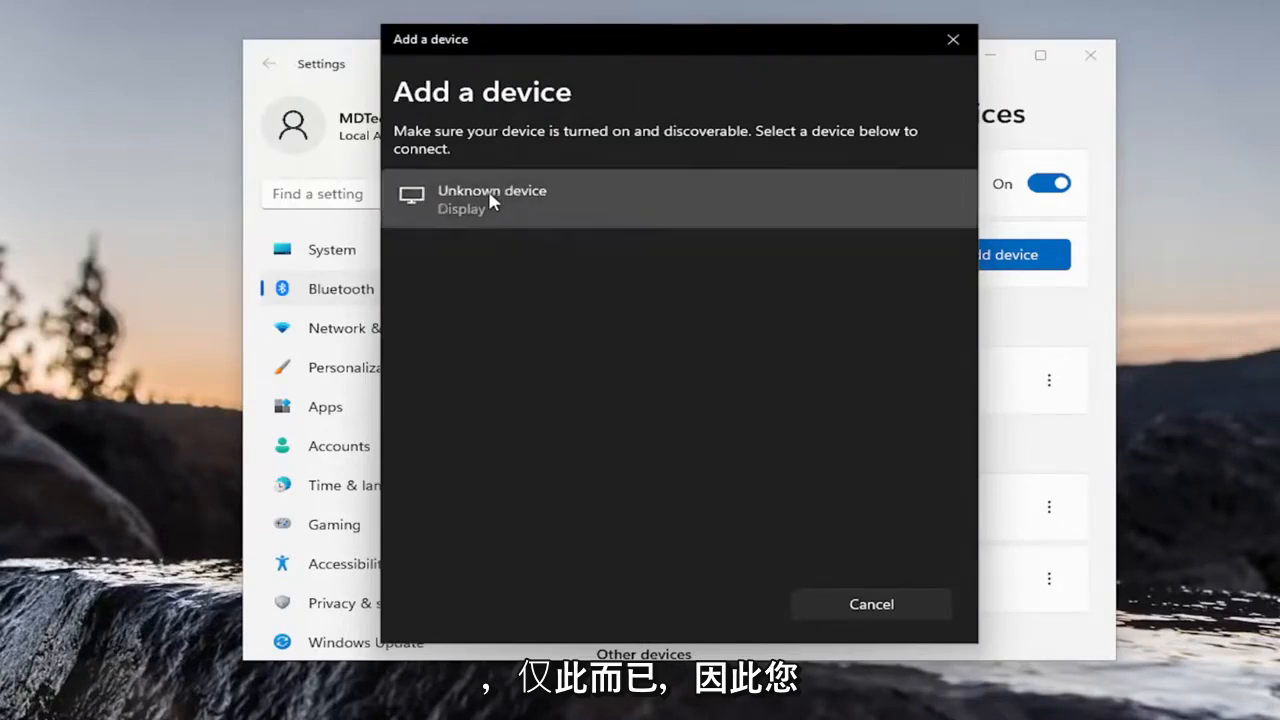
click(492, 200)
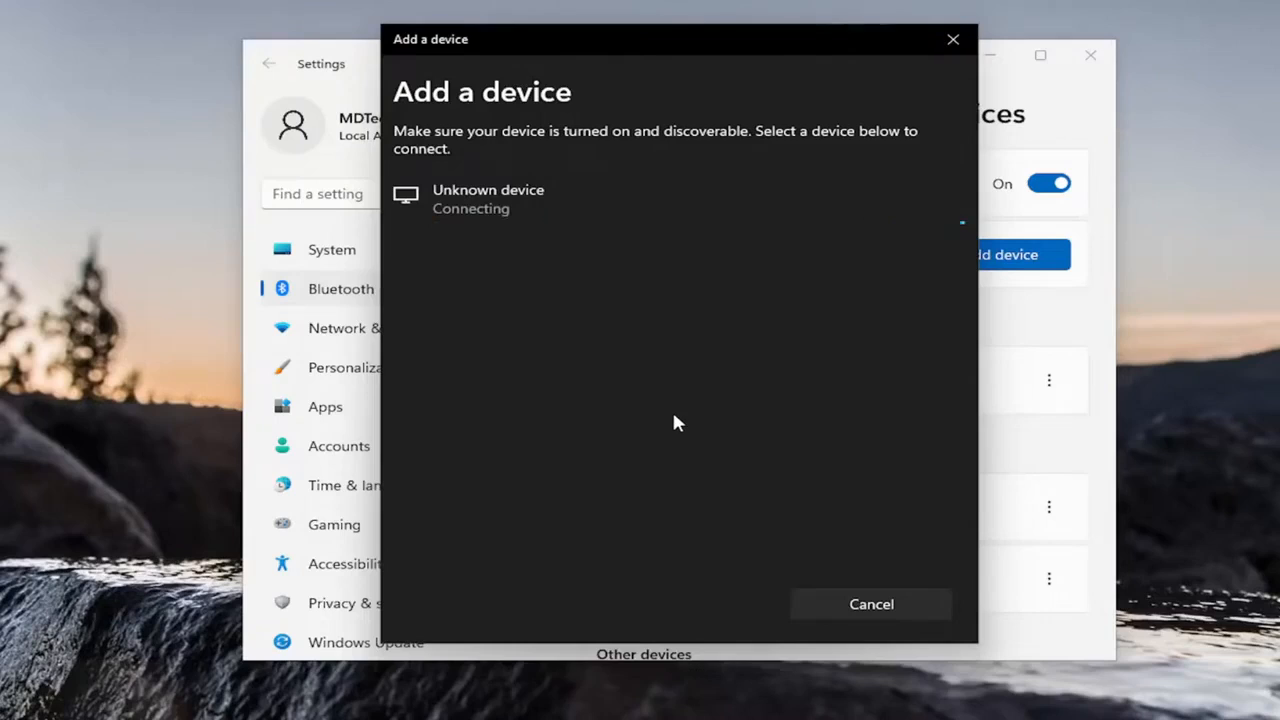
mouse_move(764, 432)
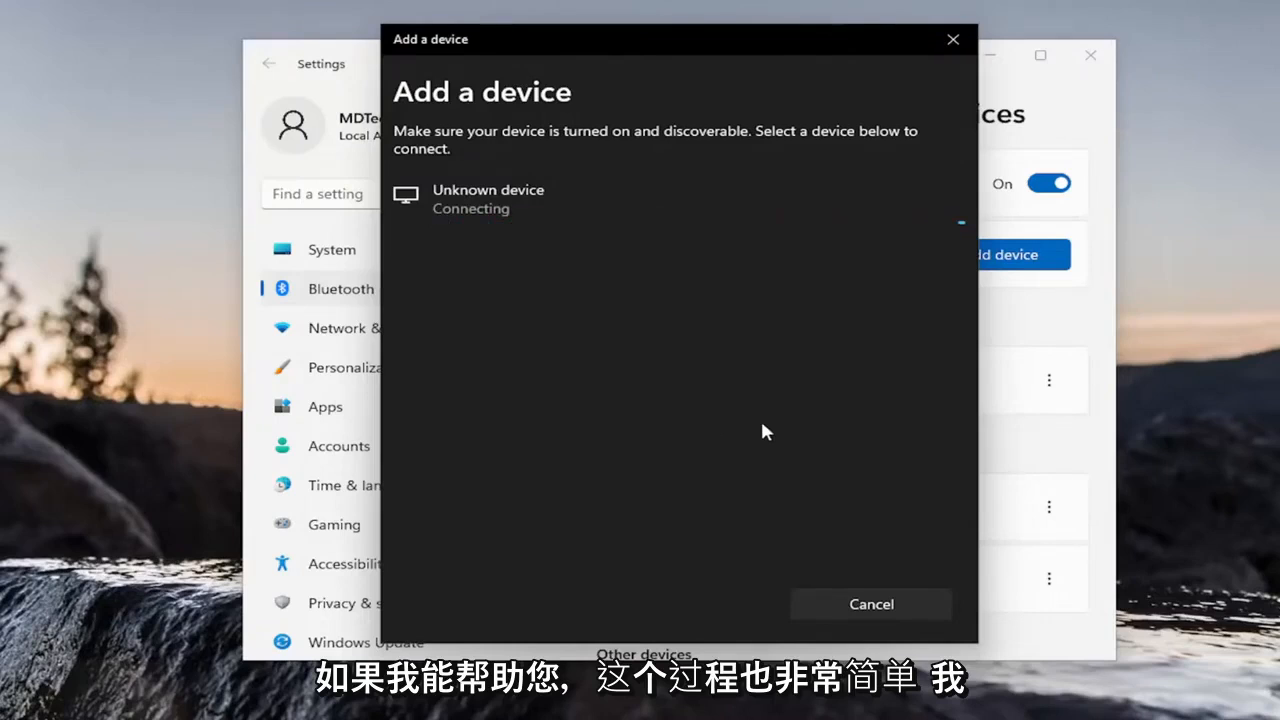